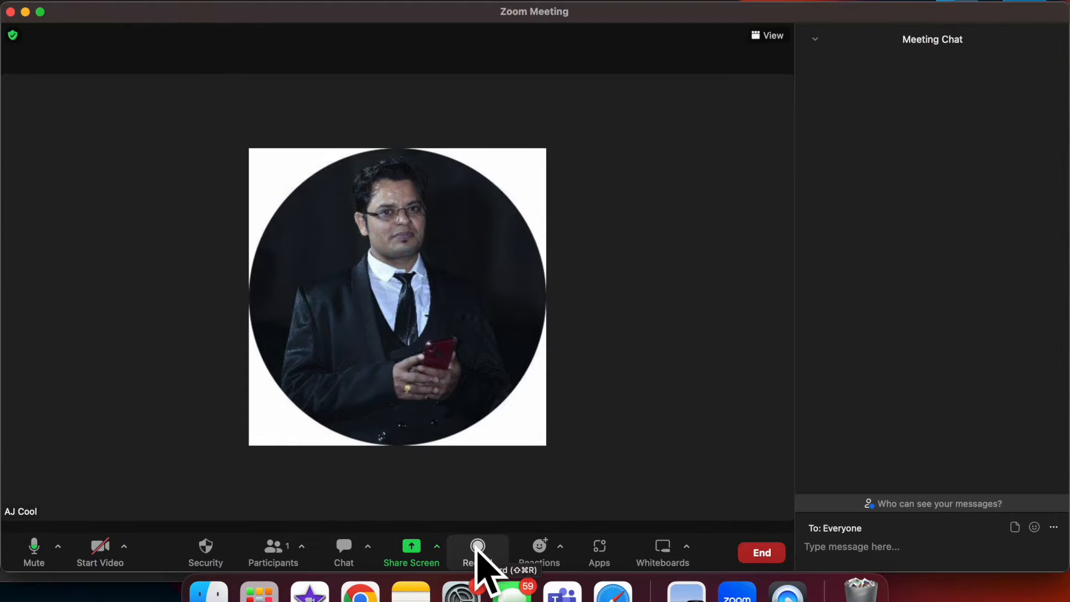
Step: Open Zoom's screen-sharing picker with desktop, whiteboard, iPhone/iPad and iMovie options
left_click(851, 546)
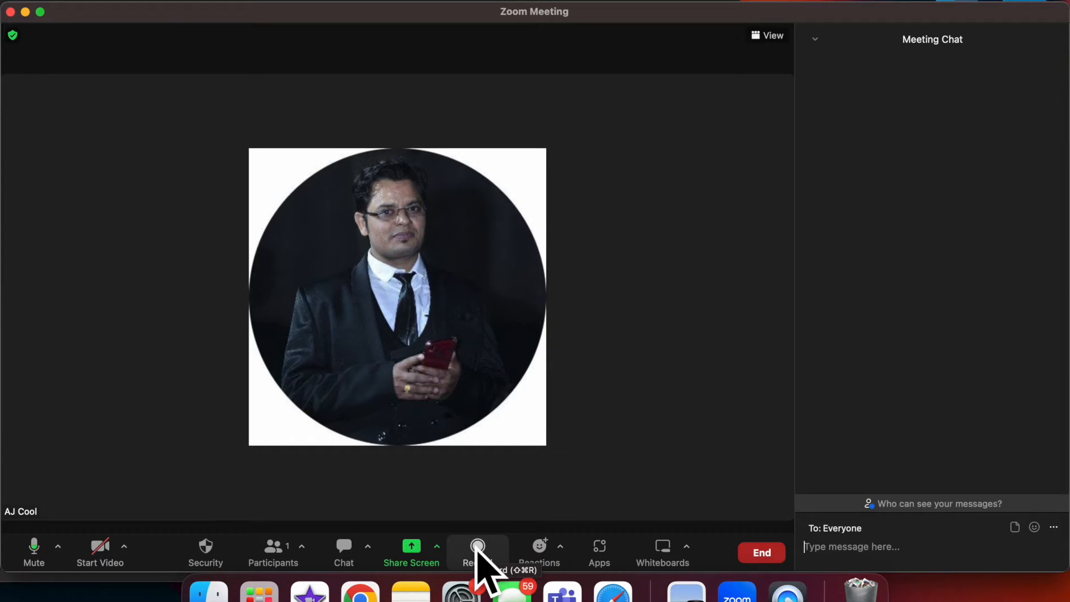
mouse_move(693, 419)
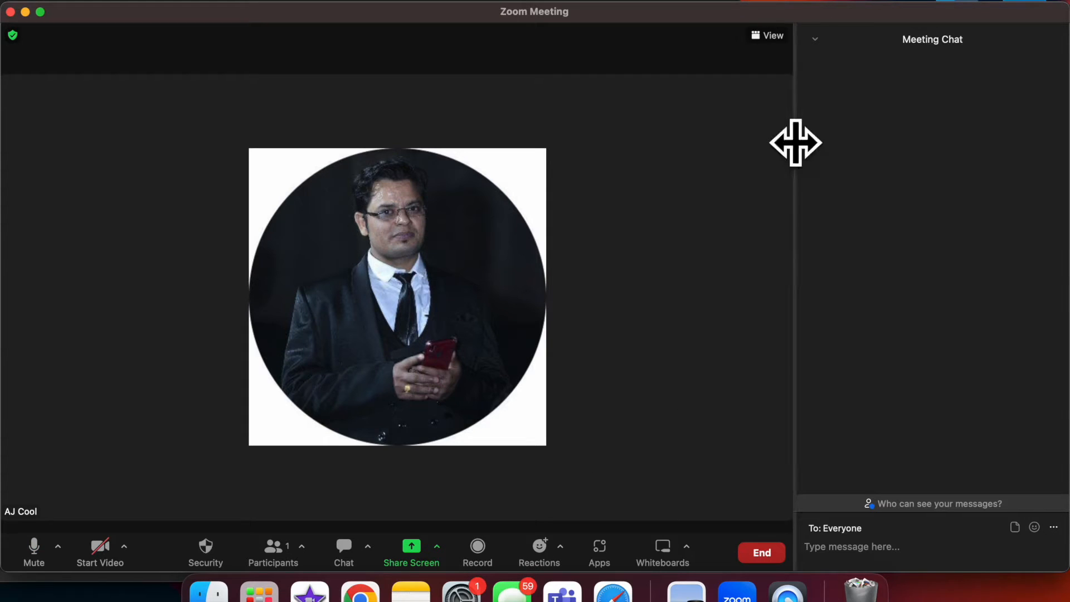
mouse_move(488, 539)
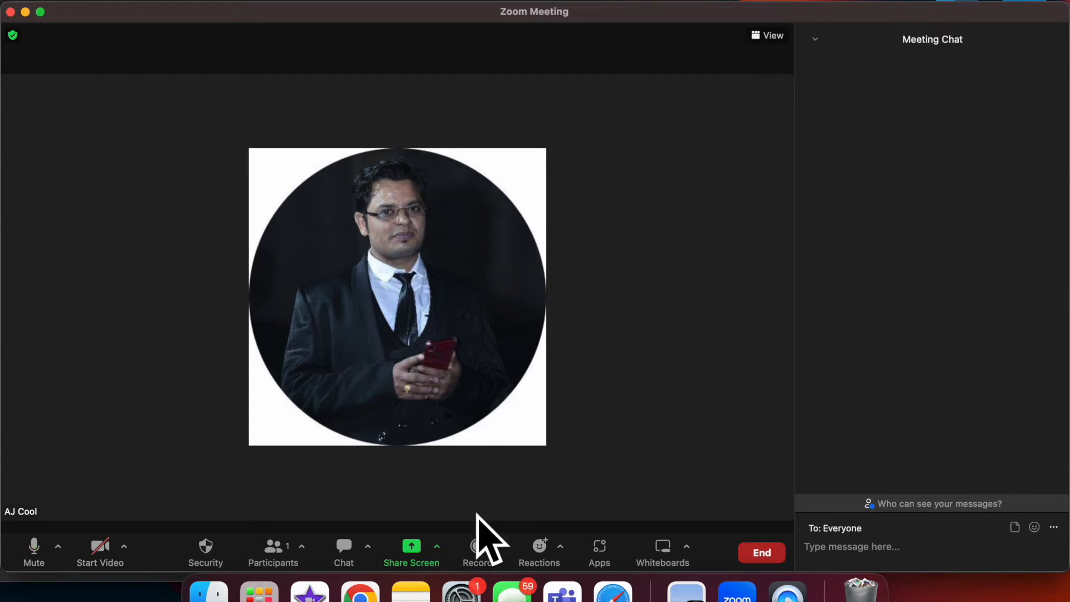
left_click(411, 553)
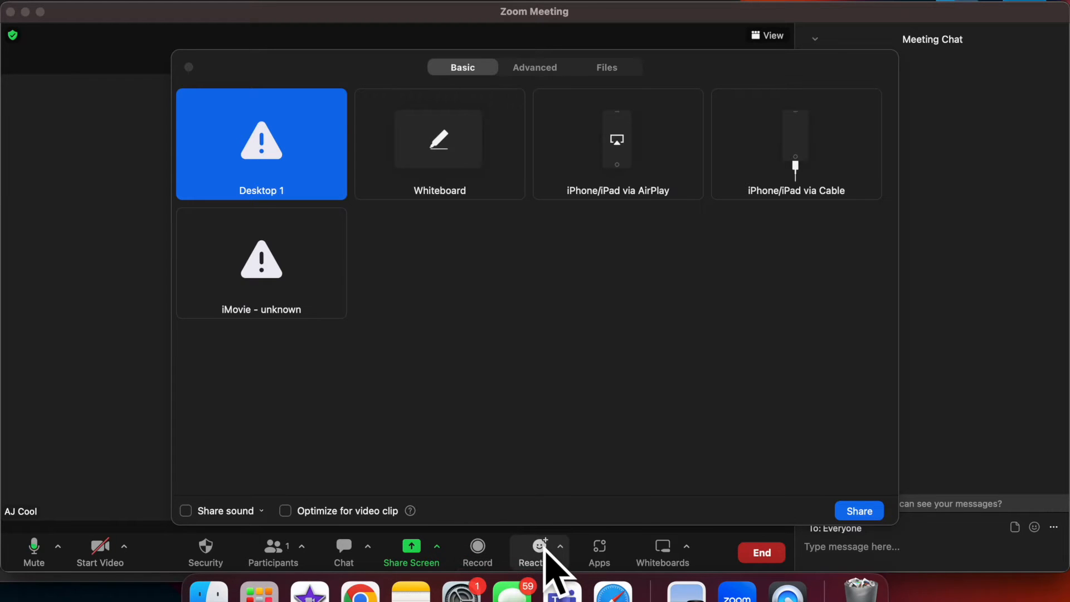
Step: Show the emoji reactions menu with Raise Hand over the sharing picker
left_click(539, 549)
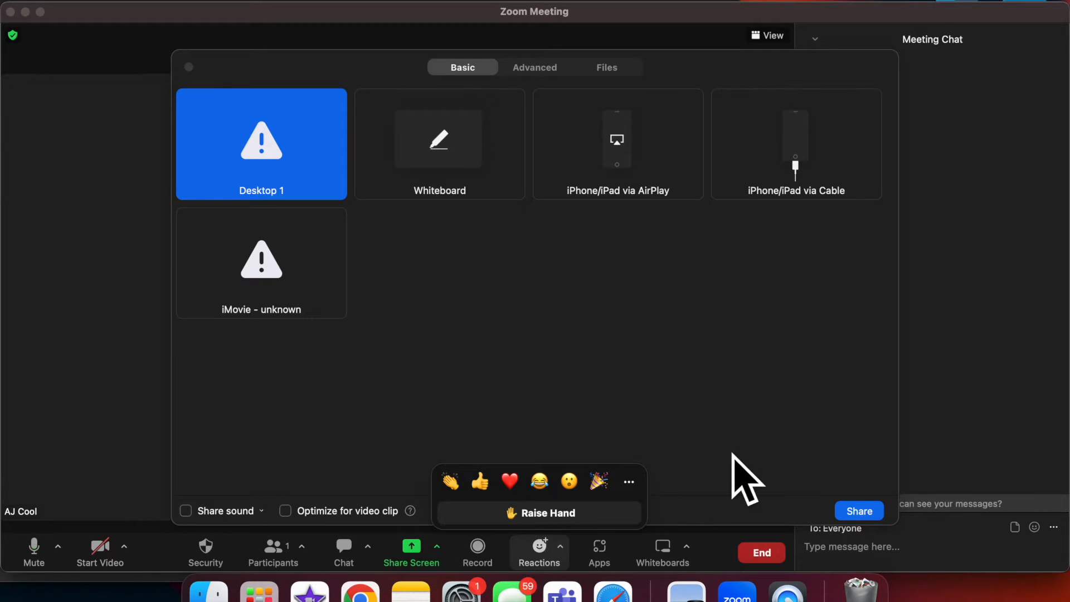
mouse_move(202, 92)
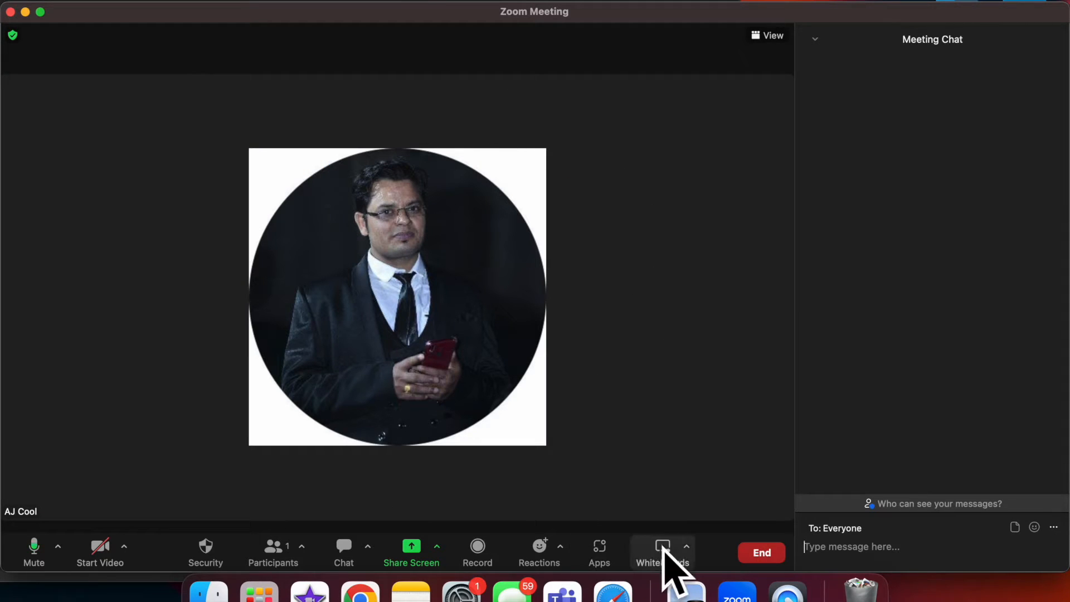
Step: Try opening the Apps panel from the meeting toolbar, then the Reactions button
left_click(599, 549)
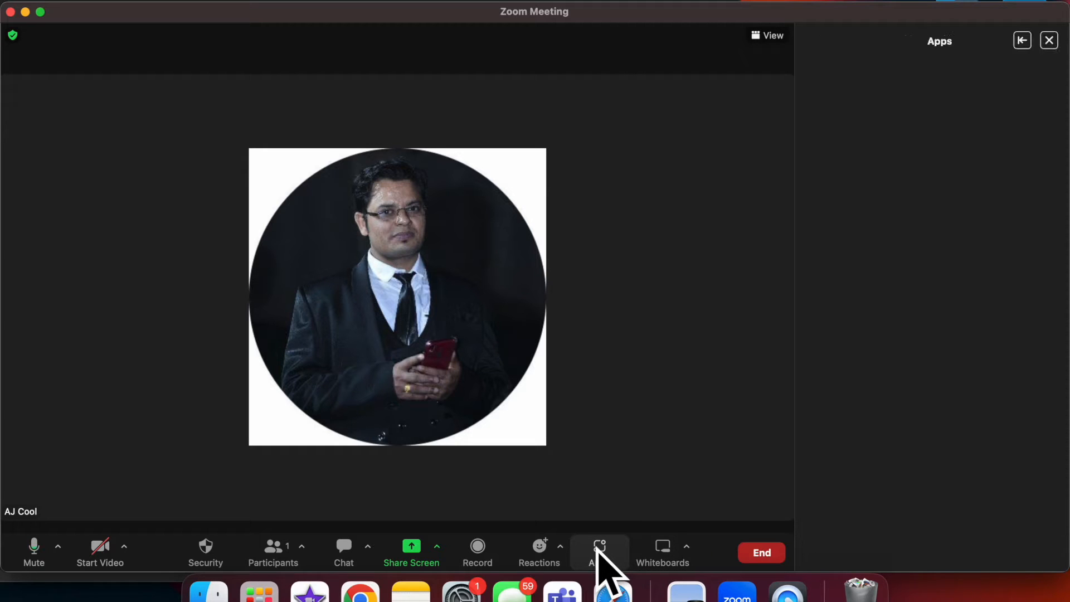
left_click(598, 549)
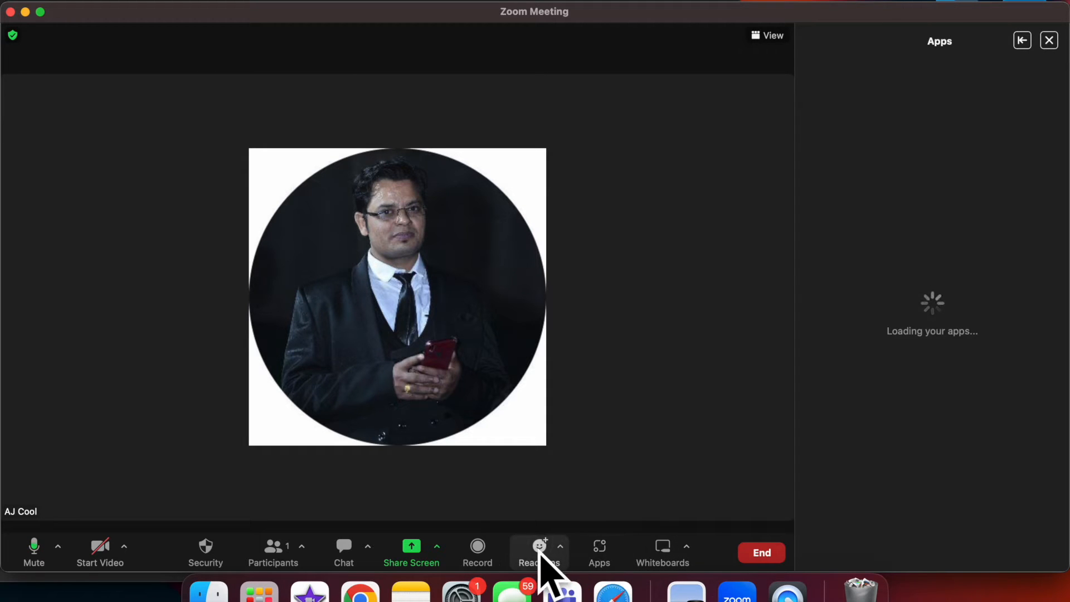
left_click(538, 550)
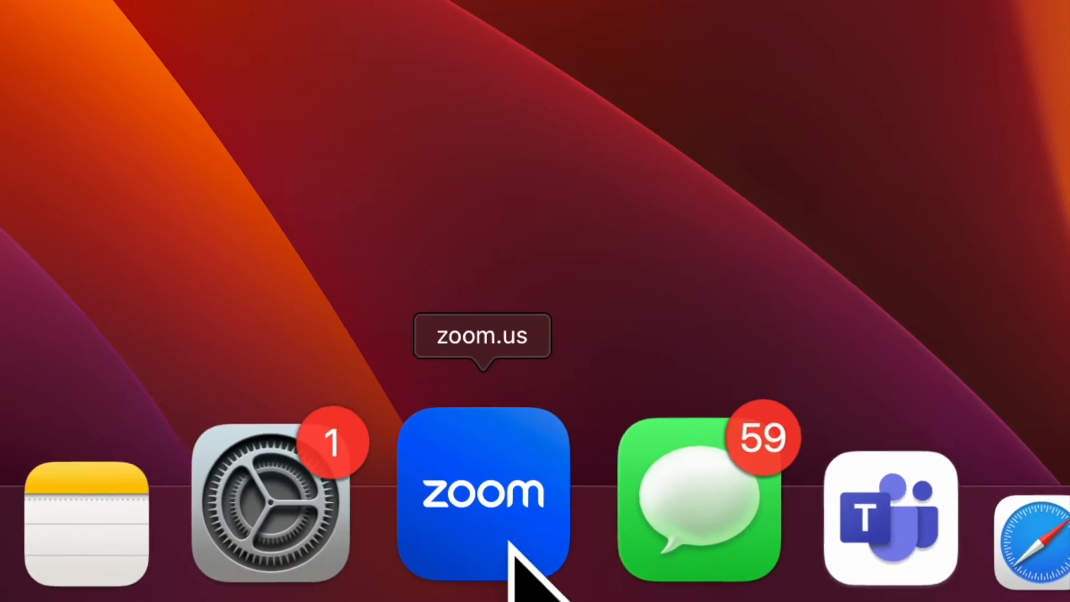
Step: Bring the Zoom home window forward from the Dock and open Settings on General
left_click(483, 497)
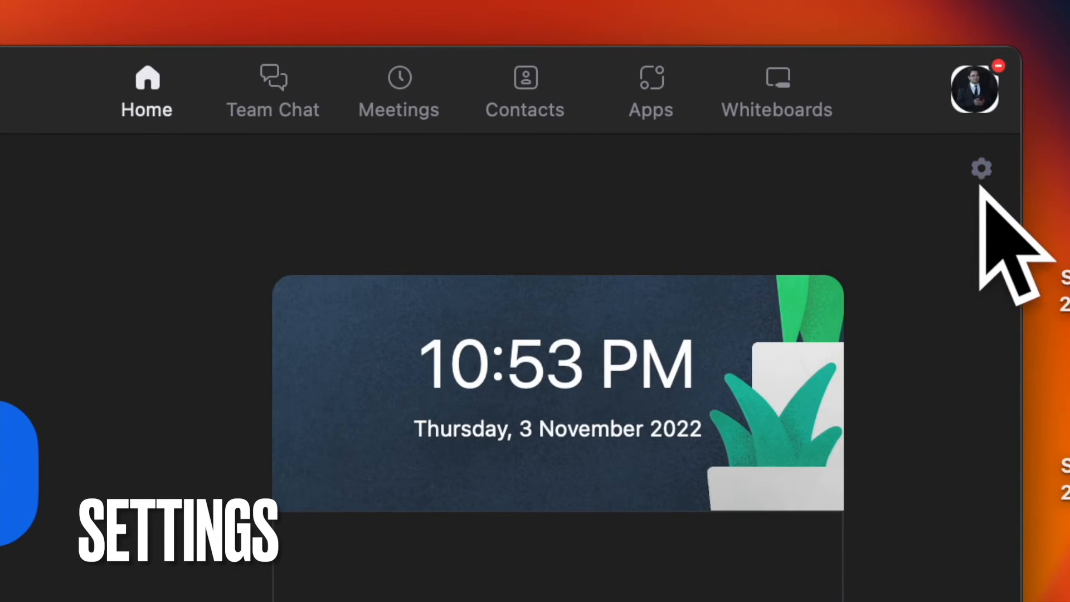
left_click(981, 169)
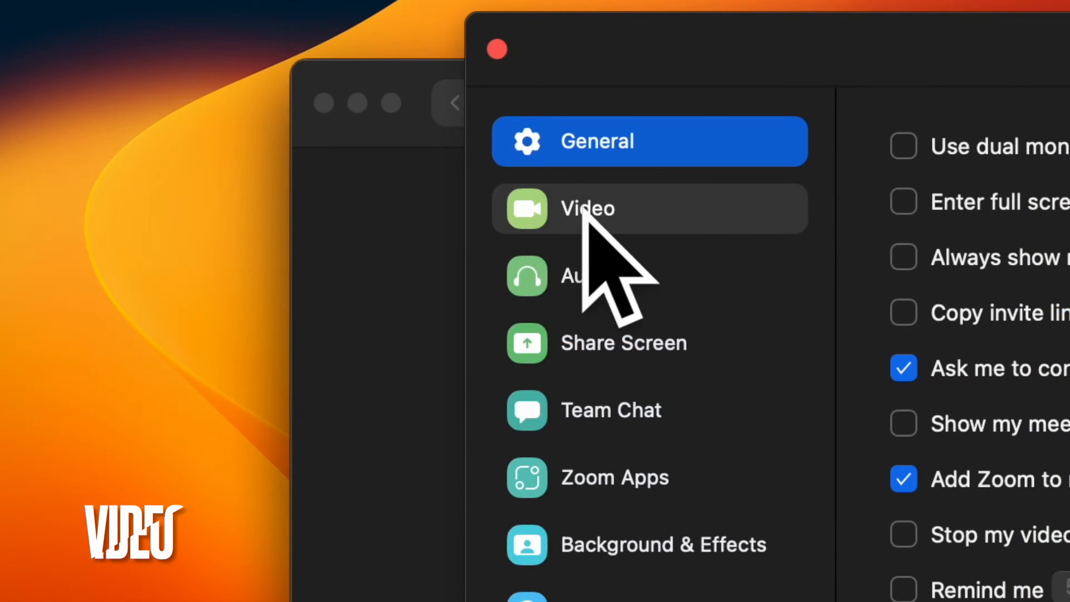
mouse_move(580, 287)
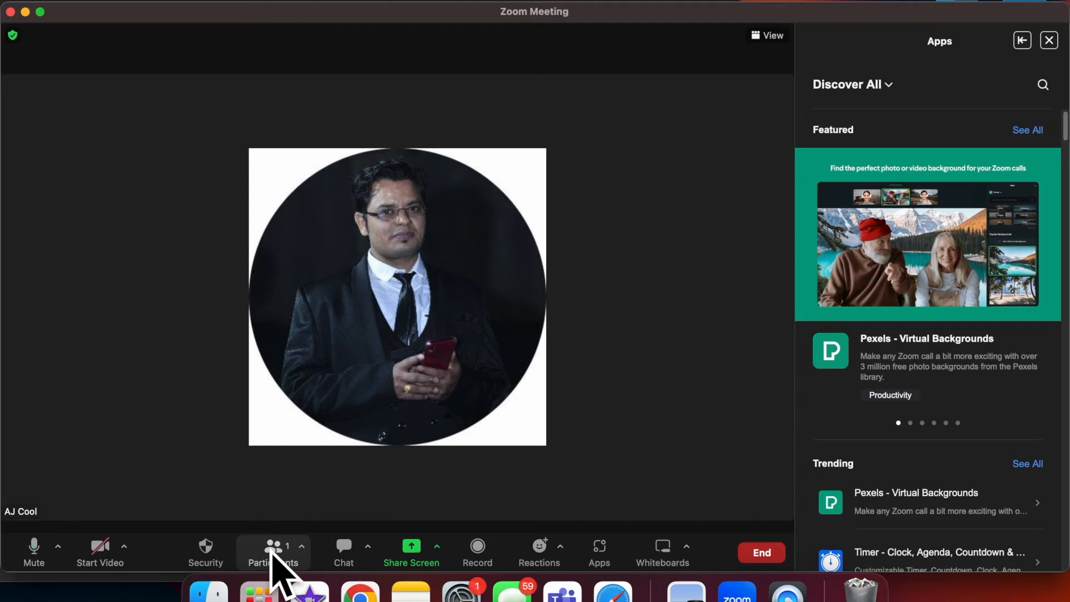
Step: Open the Participants panel, showing AJ Cool as the sole host
left_click(273, 553)
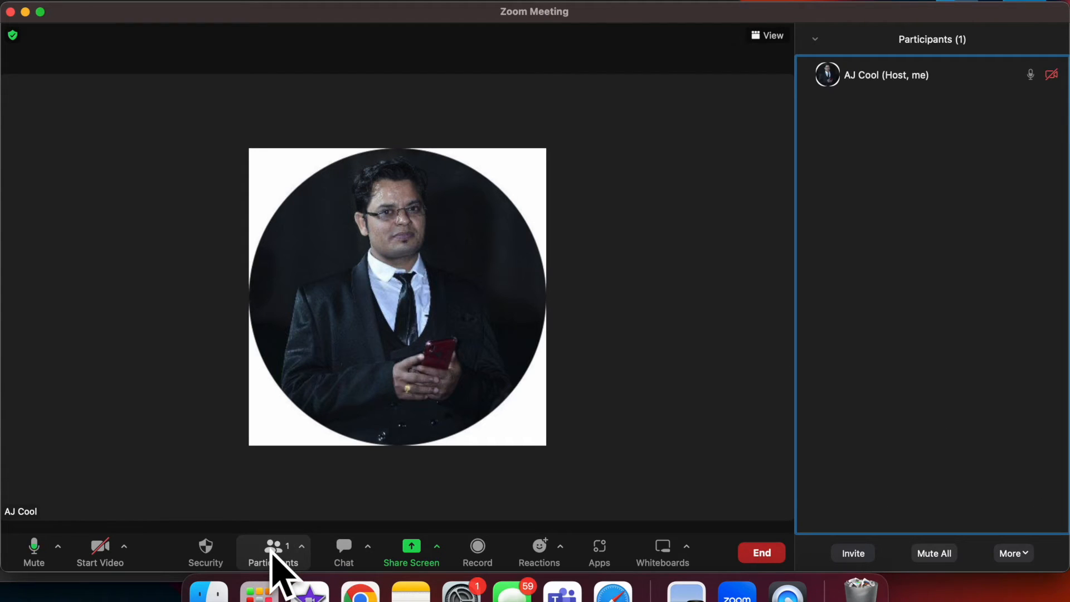
mouse_move(265, 565)
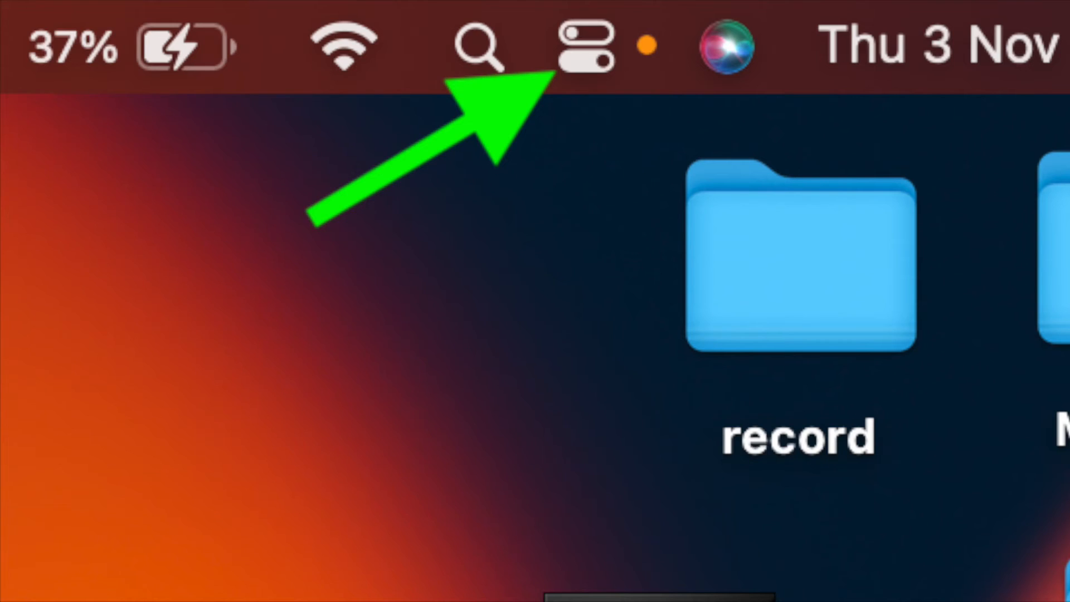
Step: Open the Meeting Chat pane beneath the one-person participants list
left_click(583, 44)
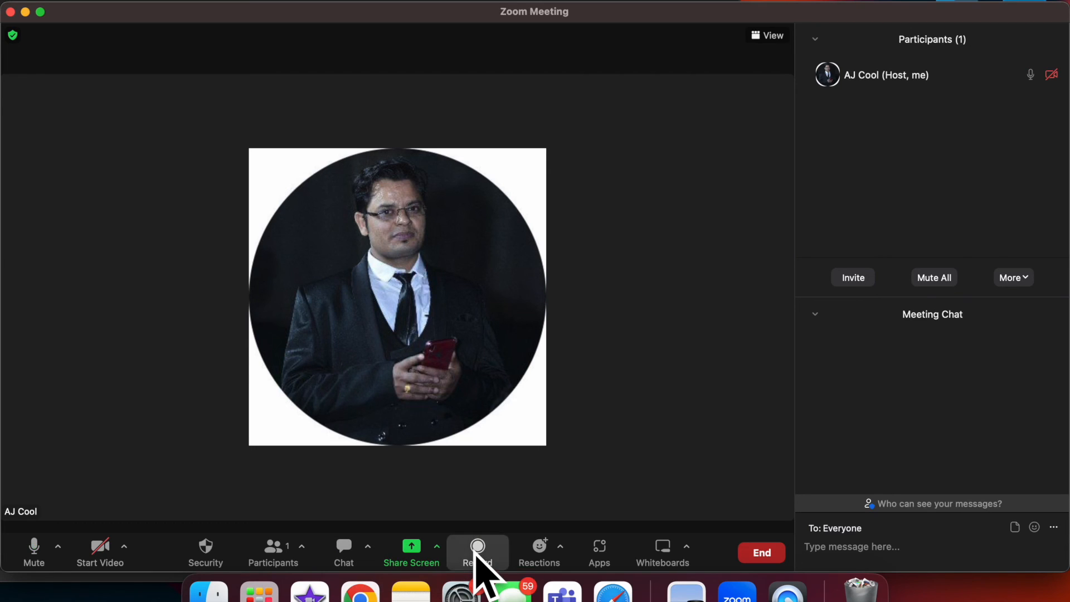
Step: Start, pause and stop the meeting recording so it converts to mp4
left_click(477, 550)
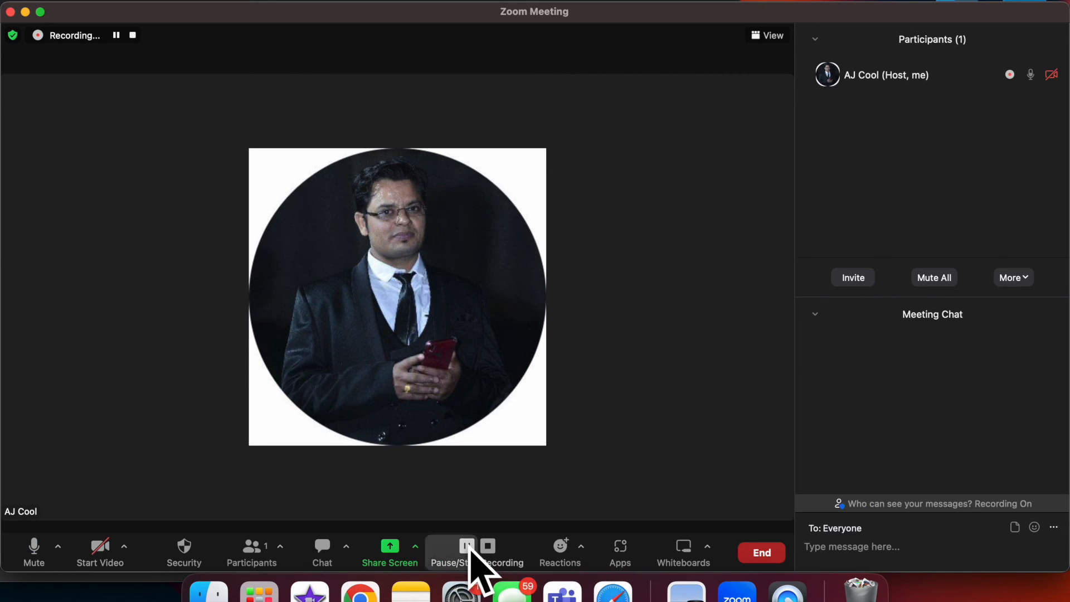
left_click(467, 546)
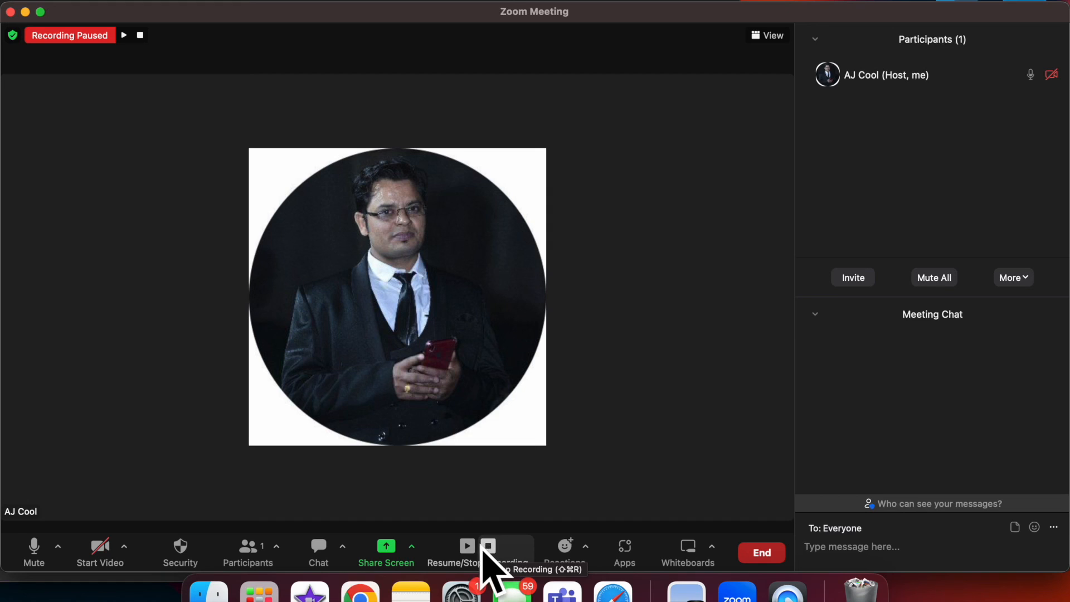
left_click(487, 545)
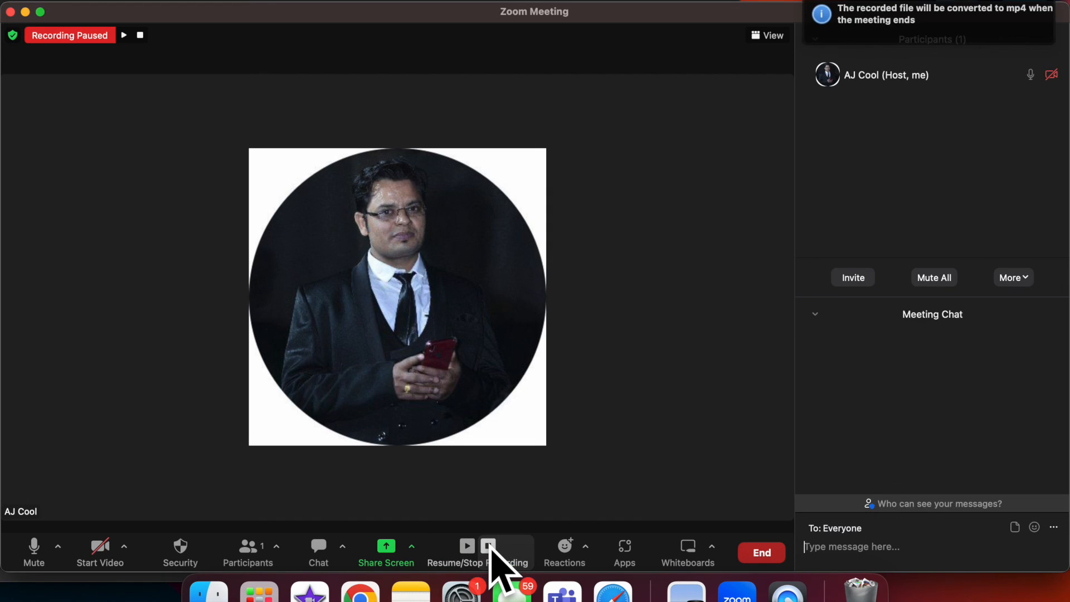
left_click(486, 545)
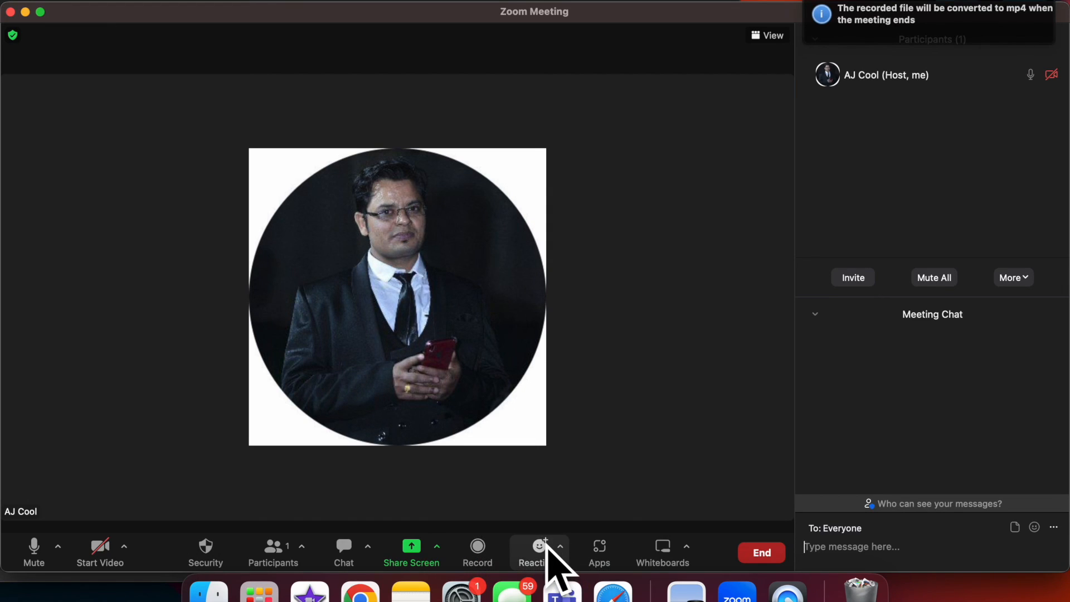